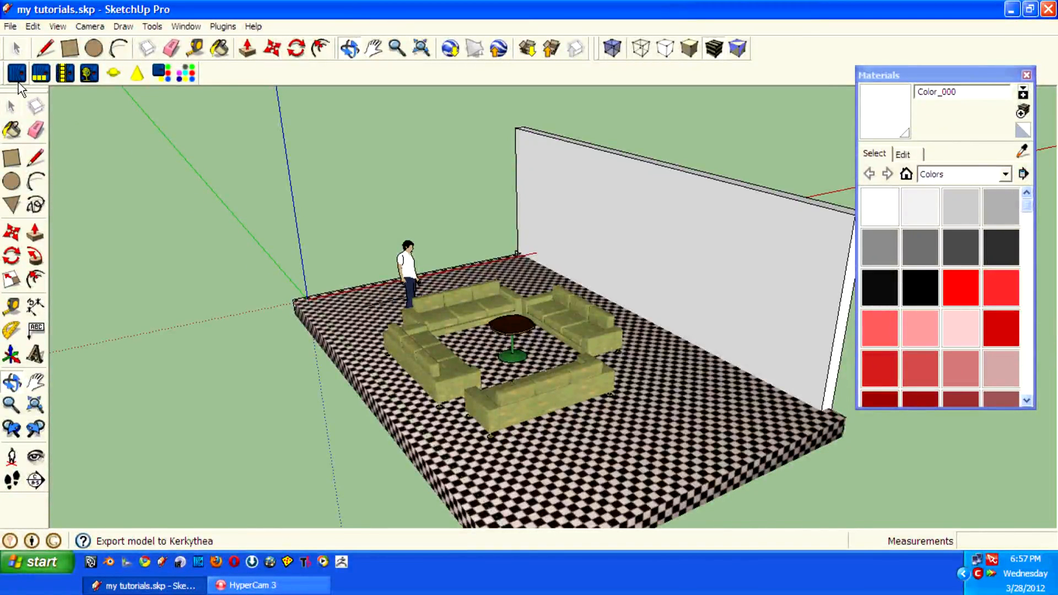
mouse_move(18, 72)
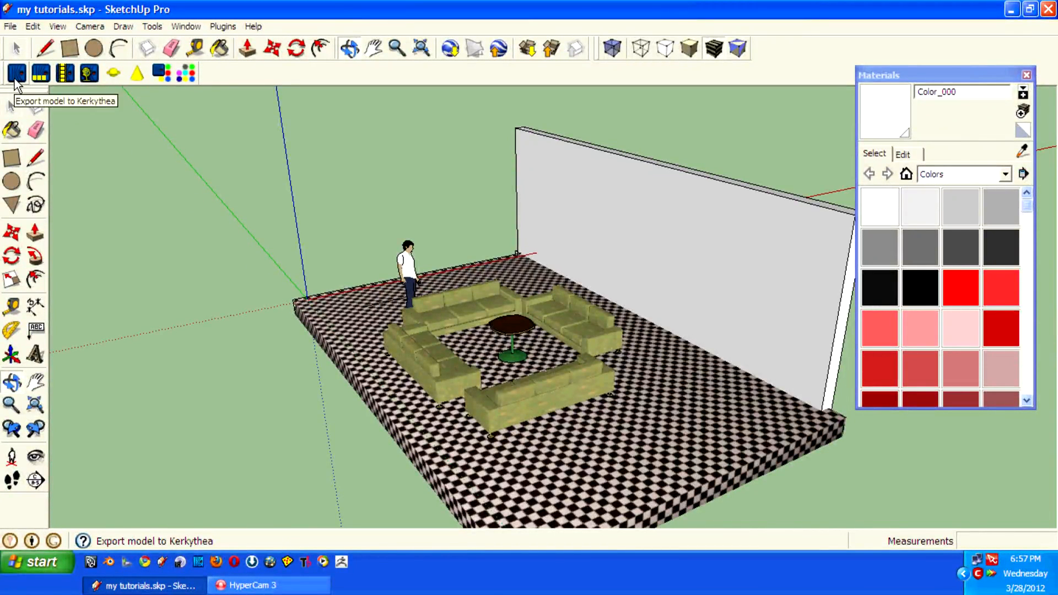
mouse_move(17, 84)
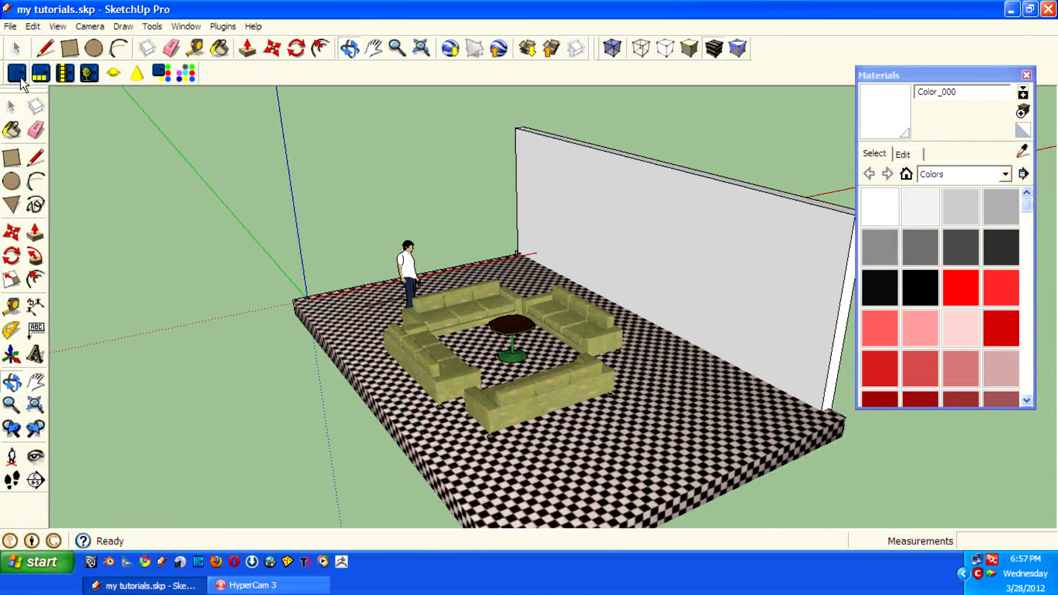
mouse_move(17, 73)
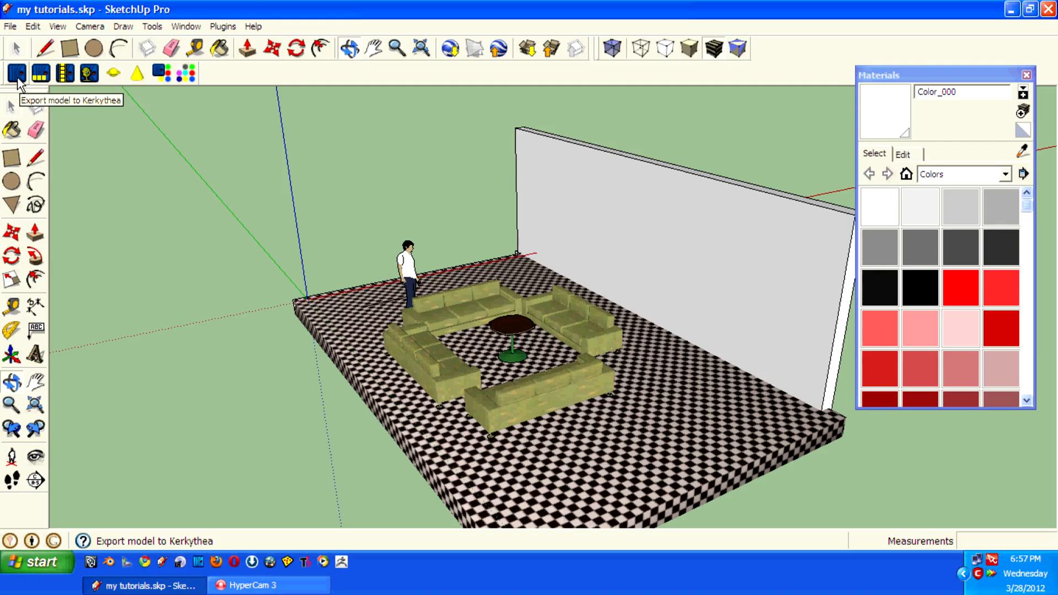
- Export the living-room model to Kerkythea as a desktop XML, replacing the old file, and open it
left_click(16, 73)
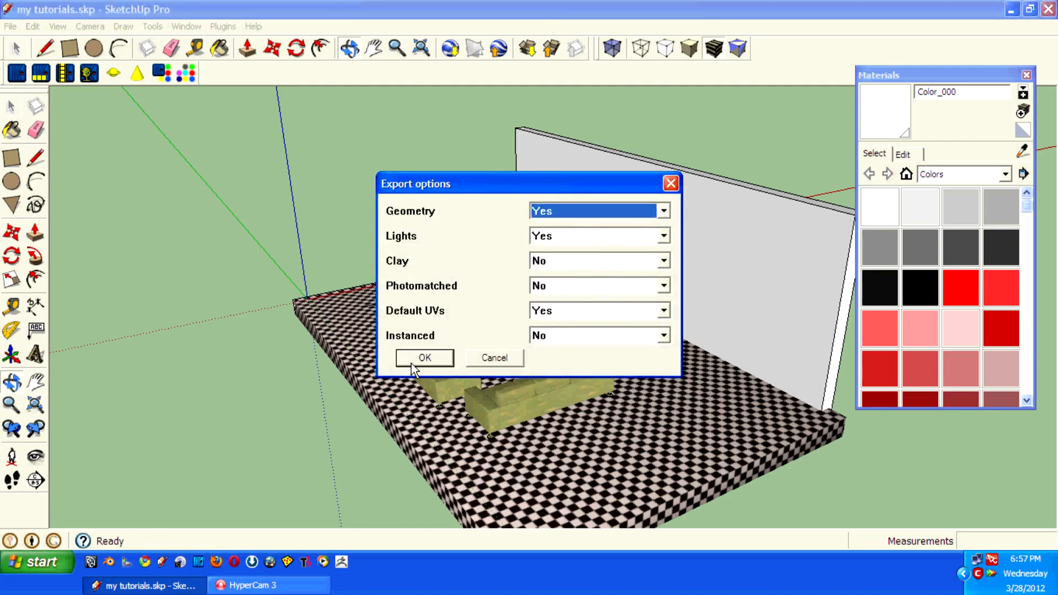
left_click(424, 358)
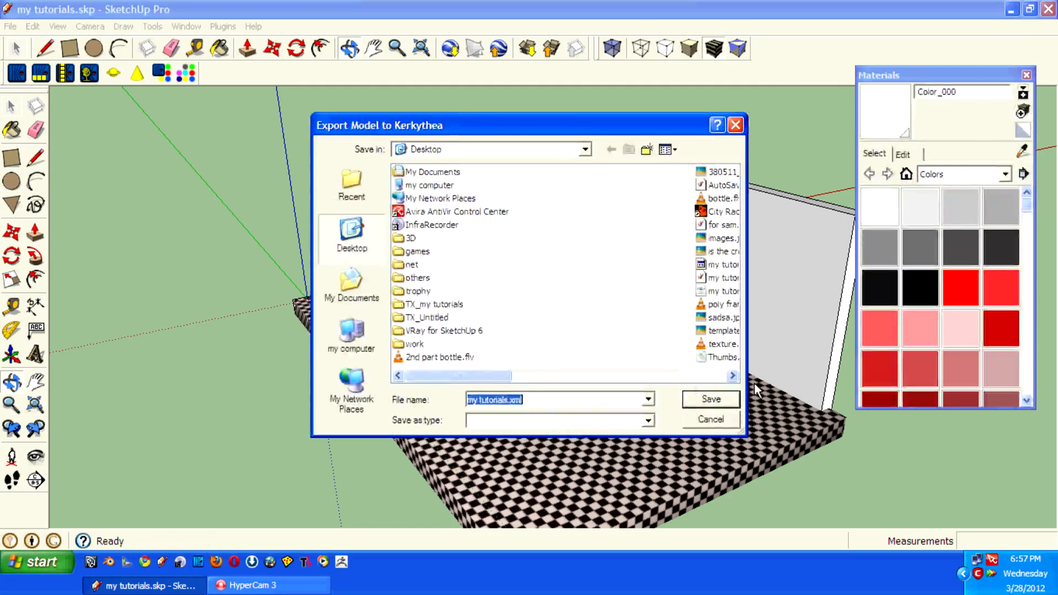
left_click(710, 399)
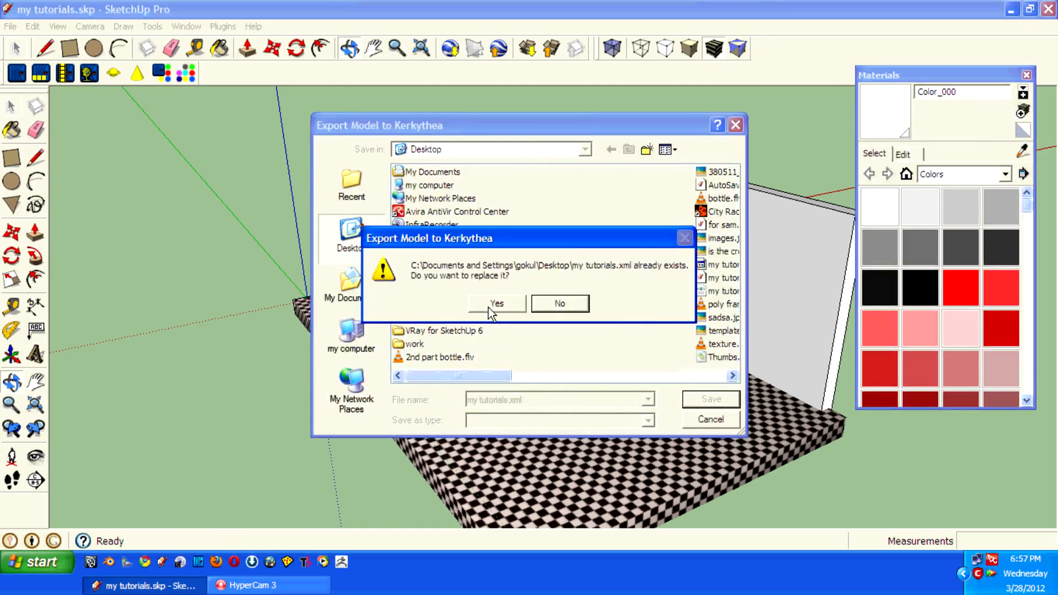
left_click(497, 303)
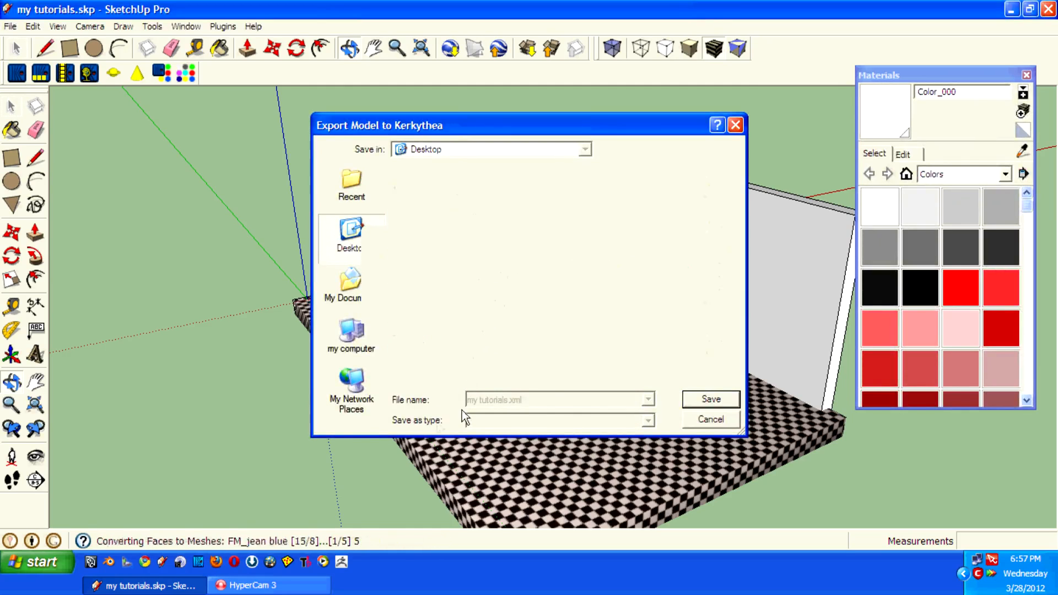
left_click(710, 400)
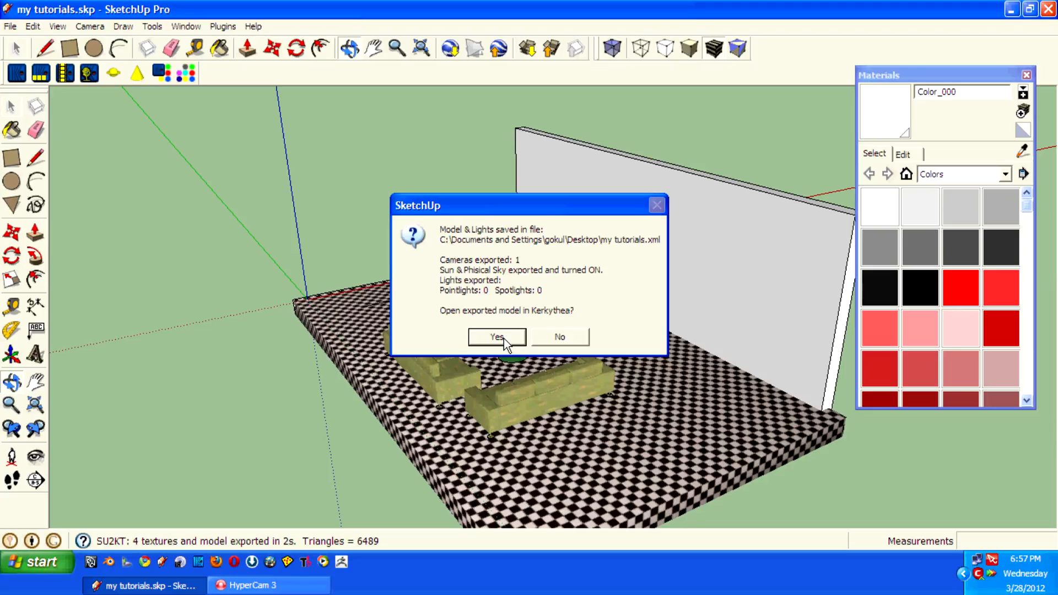
left_click(497, 337)
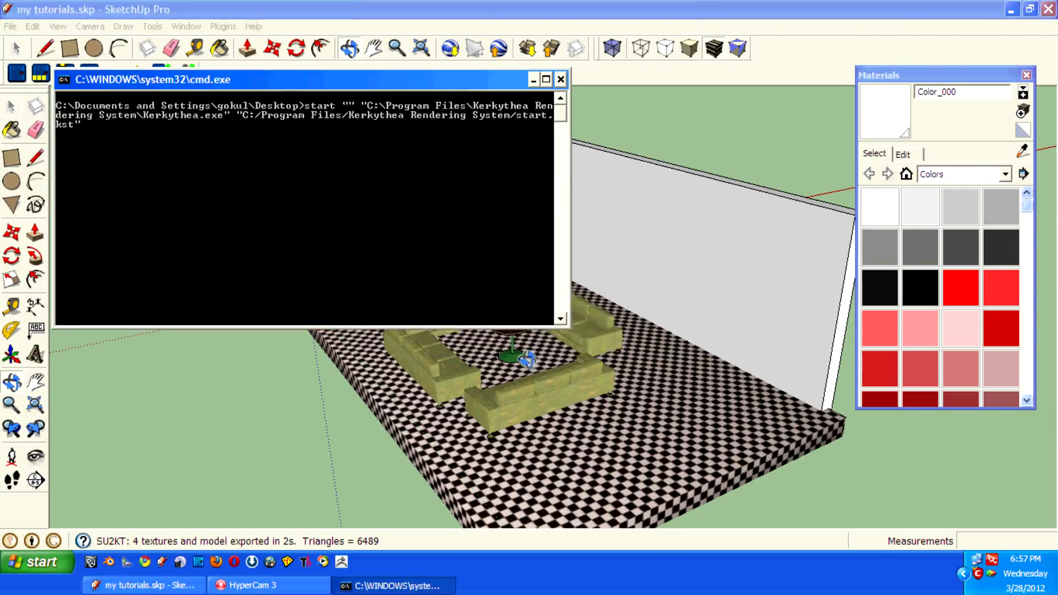
- Maximize Kerkythea and edit the Color_000 material from Settings > Materials
left_click(560, 78)
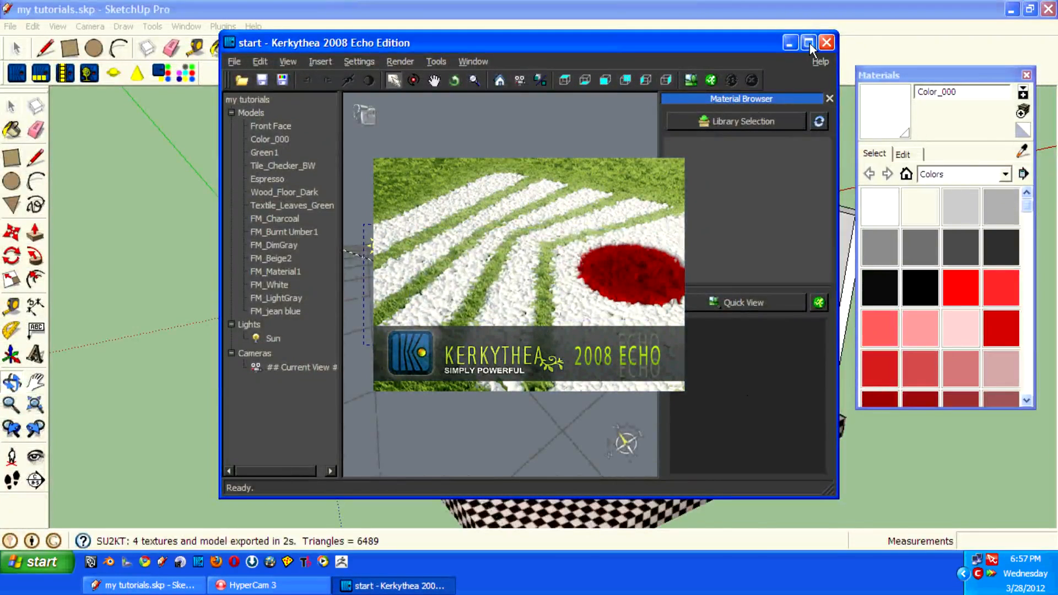
left_click(808, 42)
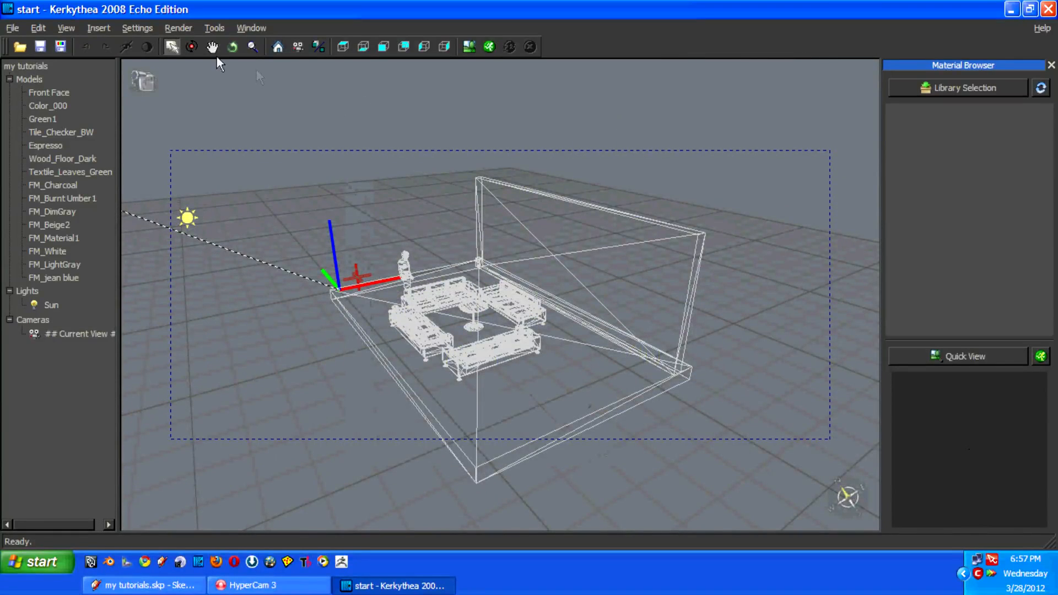
left_click(137, 28)
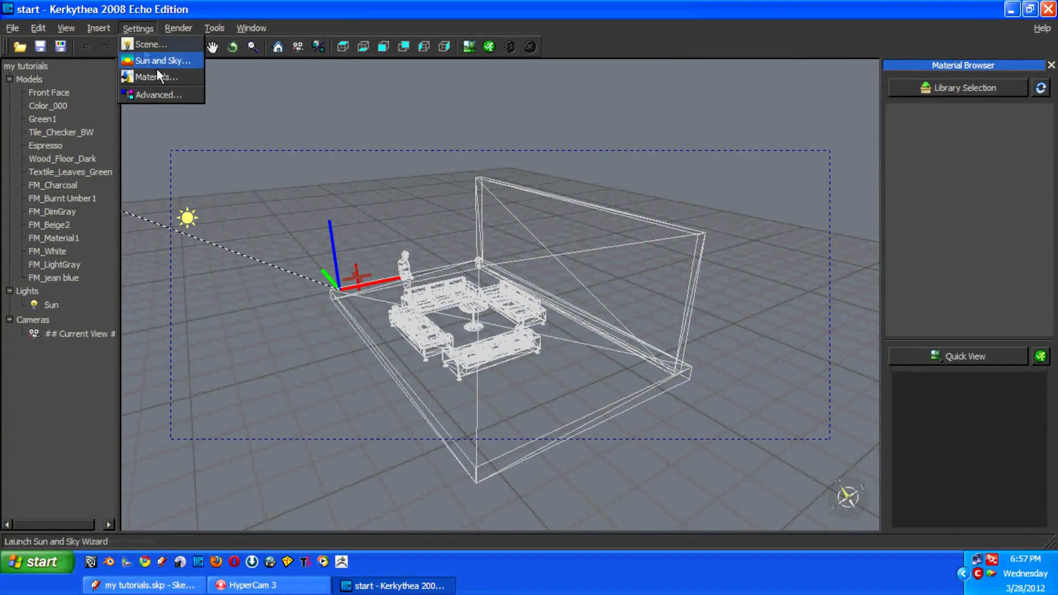
mouse_move(157, 77)
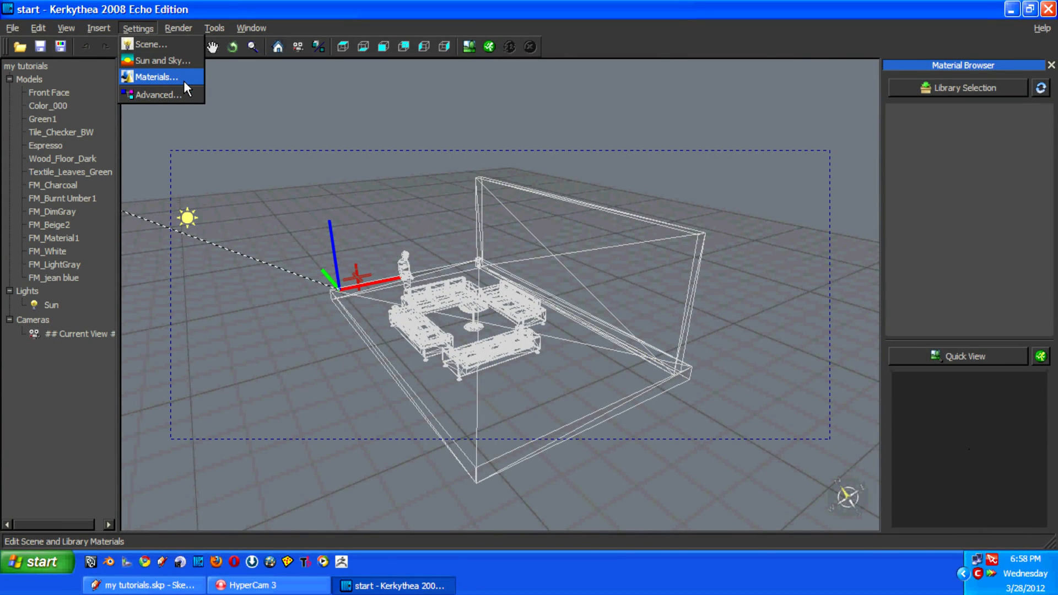
left_click(155, 76)
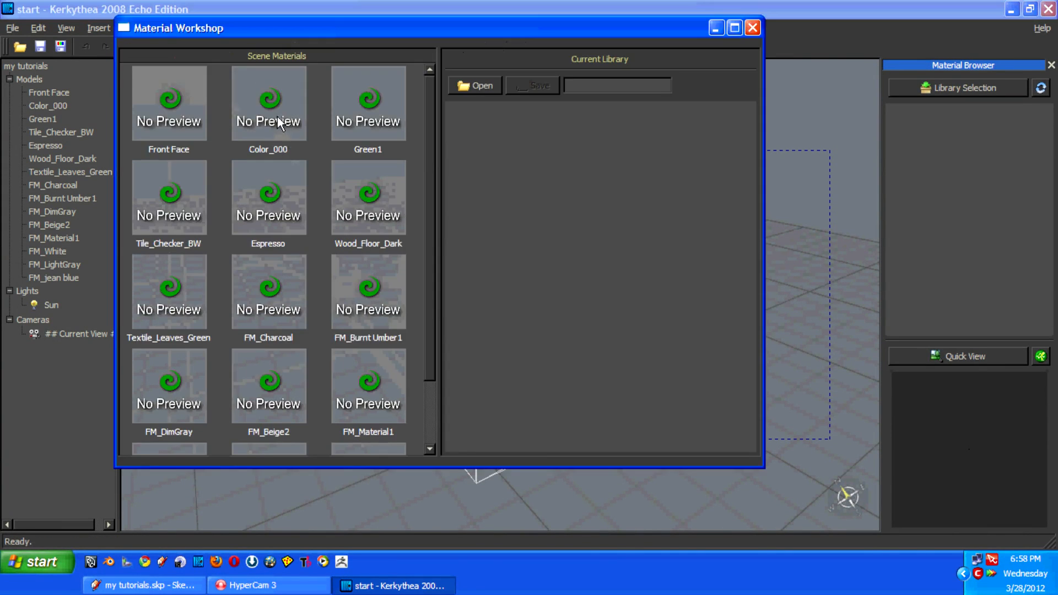
right_click(267, 102)
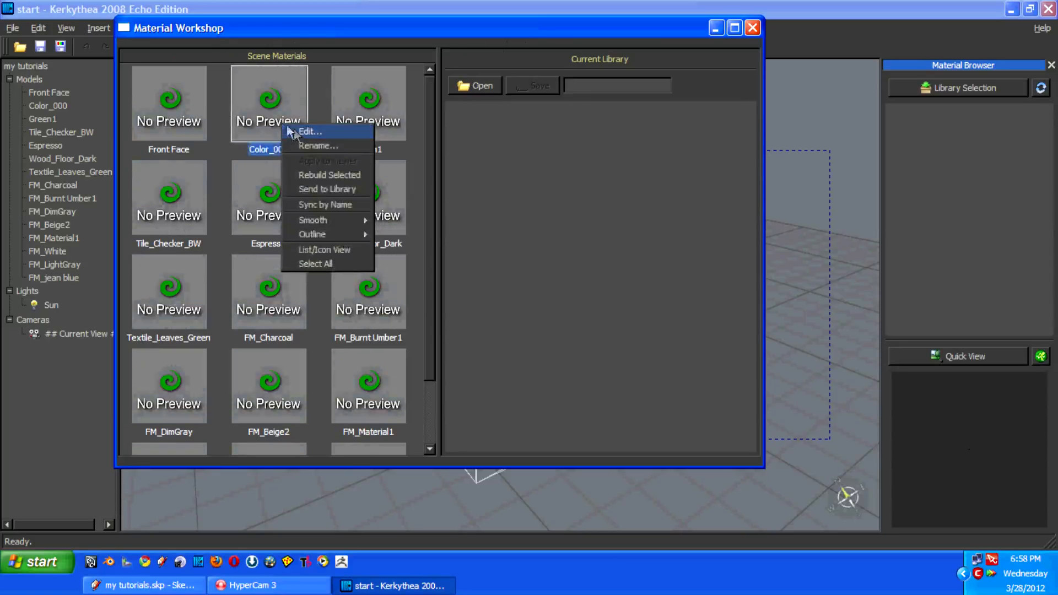
left_click(309, 131)
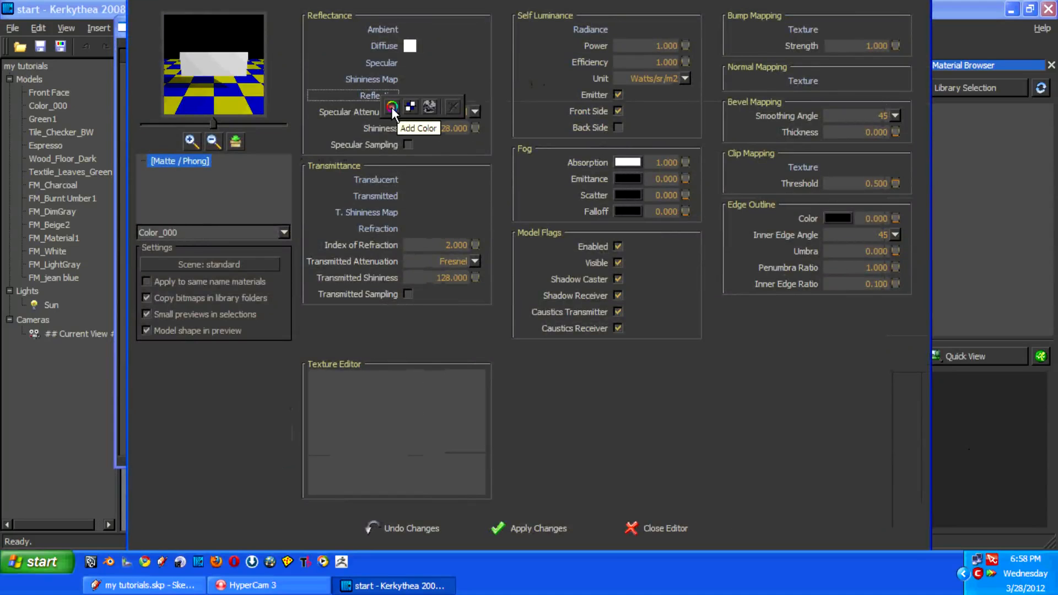
- Add a white reflection colour with shininess 1000 to Color_000 and apply the changes
left_click(392, 108)
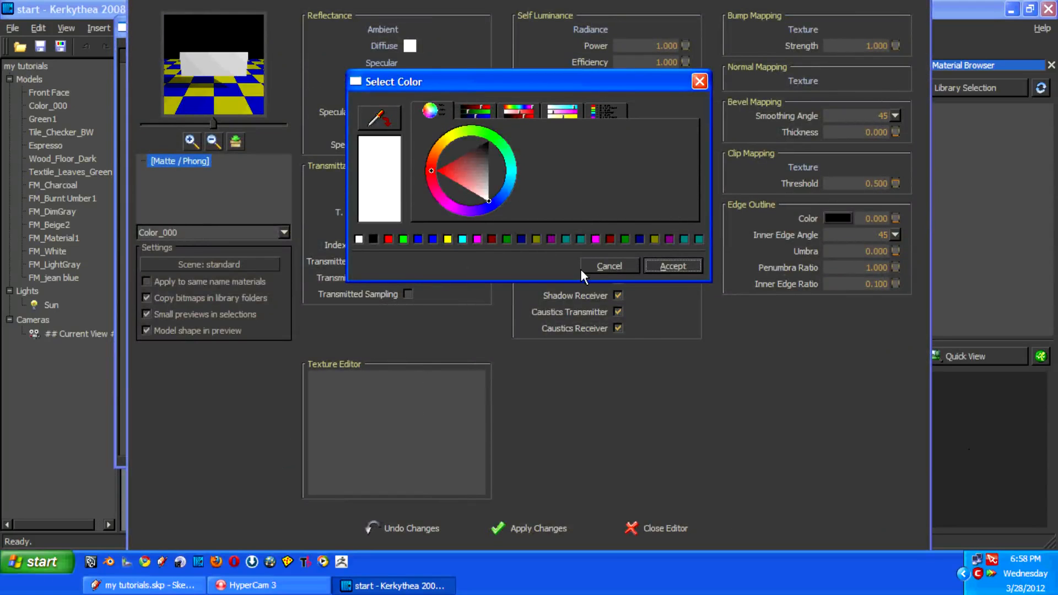
left_click(673, 265)
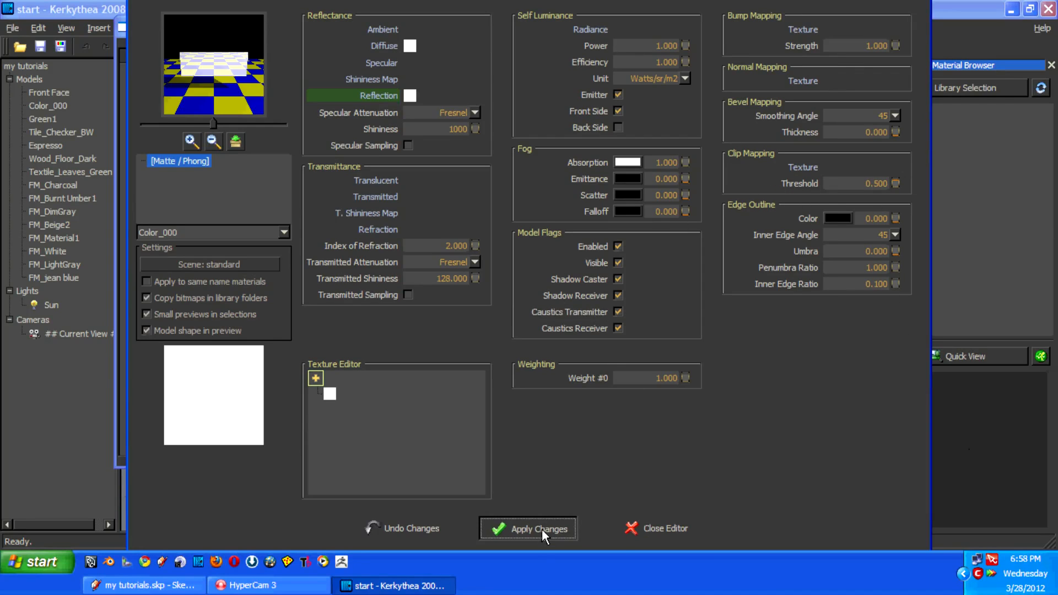
left_click(527, 528)
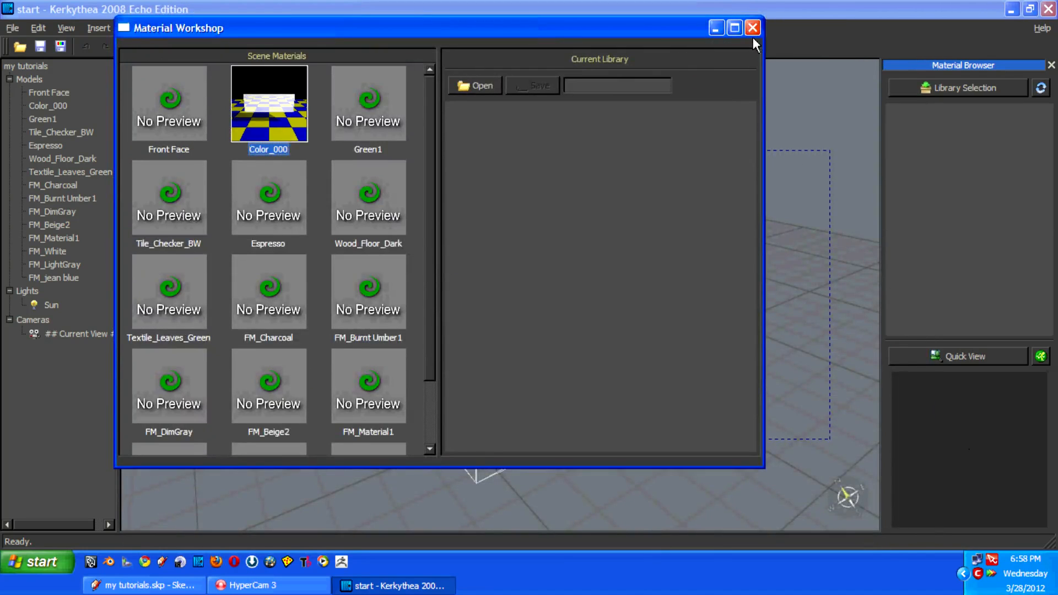
- Close the Material Workshop and render the current view at 1024x768
left_click(752, 28)
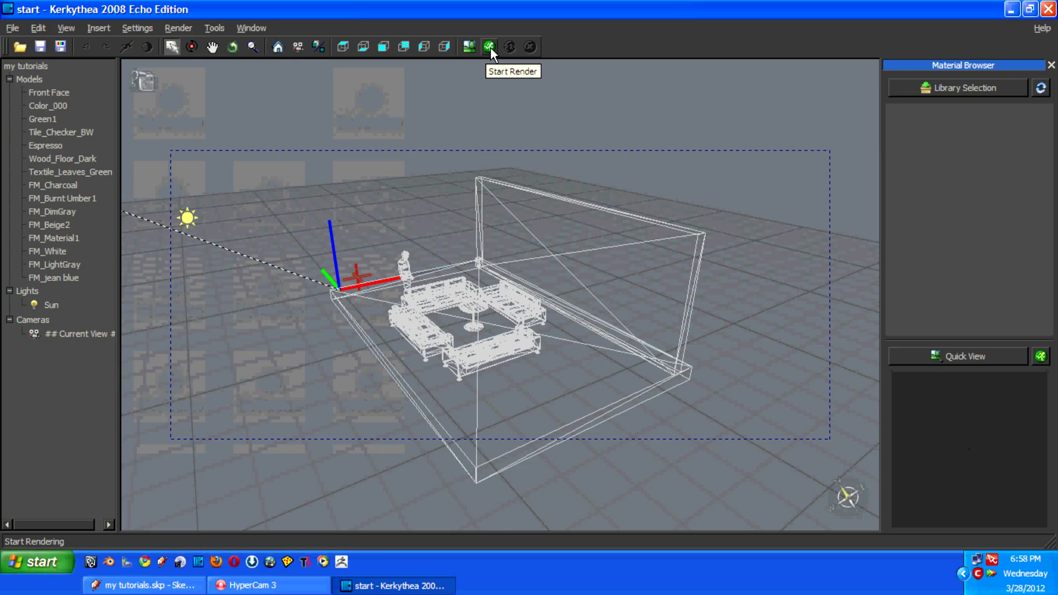
left_click(488, 47)
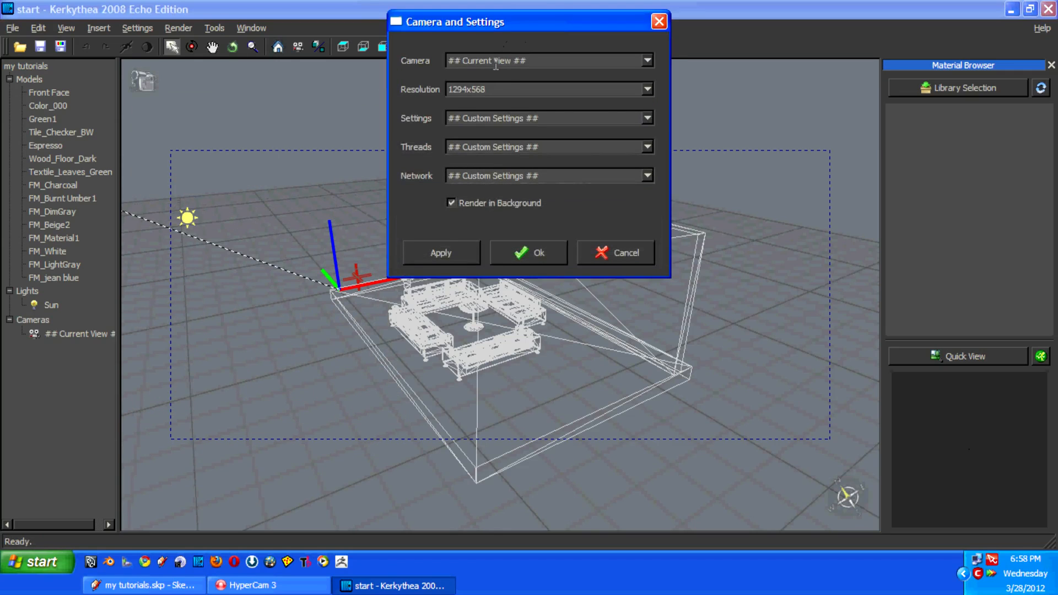
left_click(646, 89)
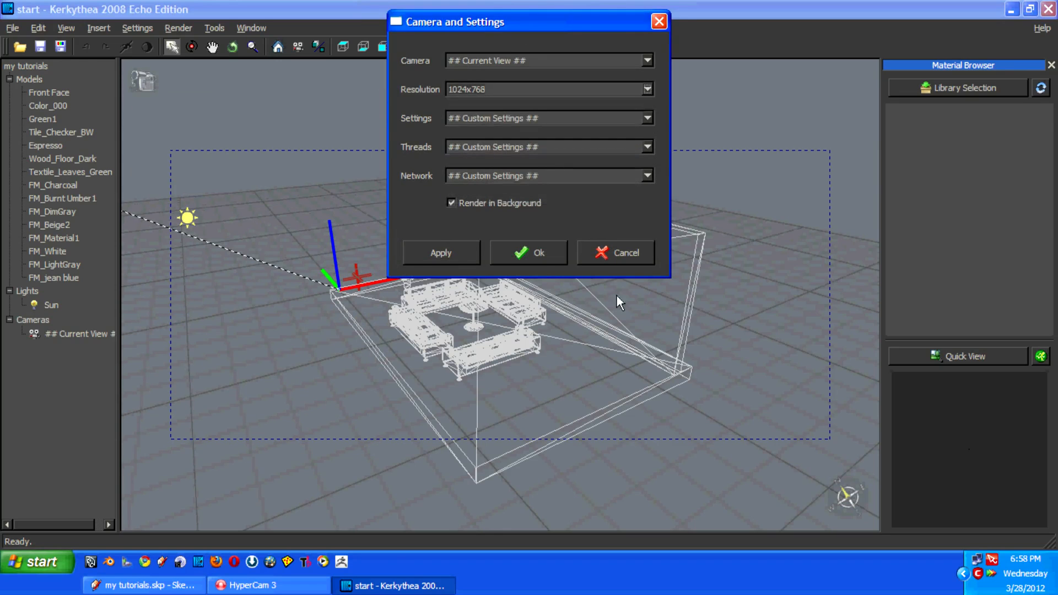
left_click(529, 253)
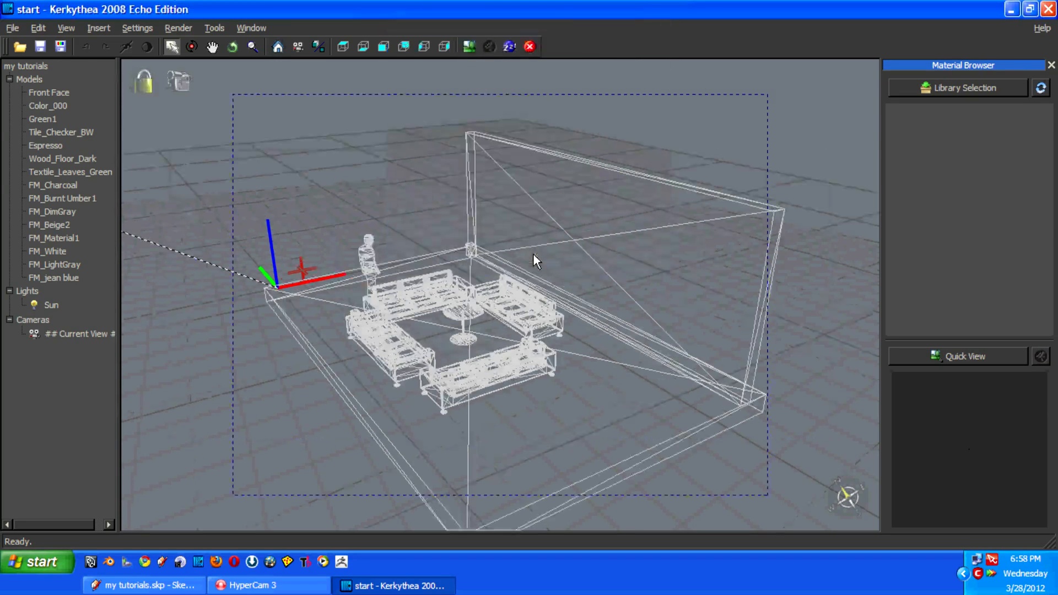